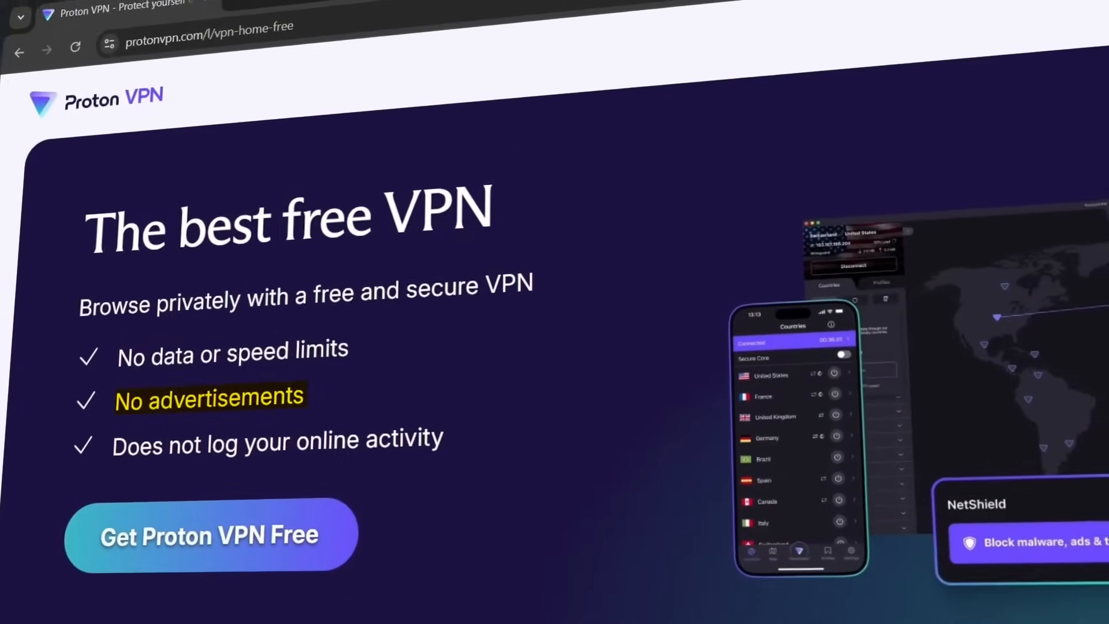
Scroll down the Proton VPN free page to review the free plan's benefits
scroll("down", 3)
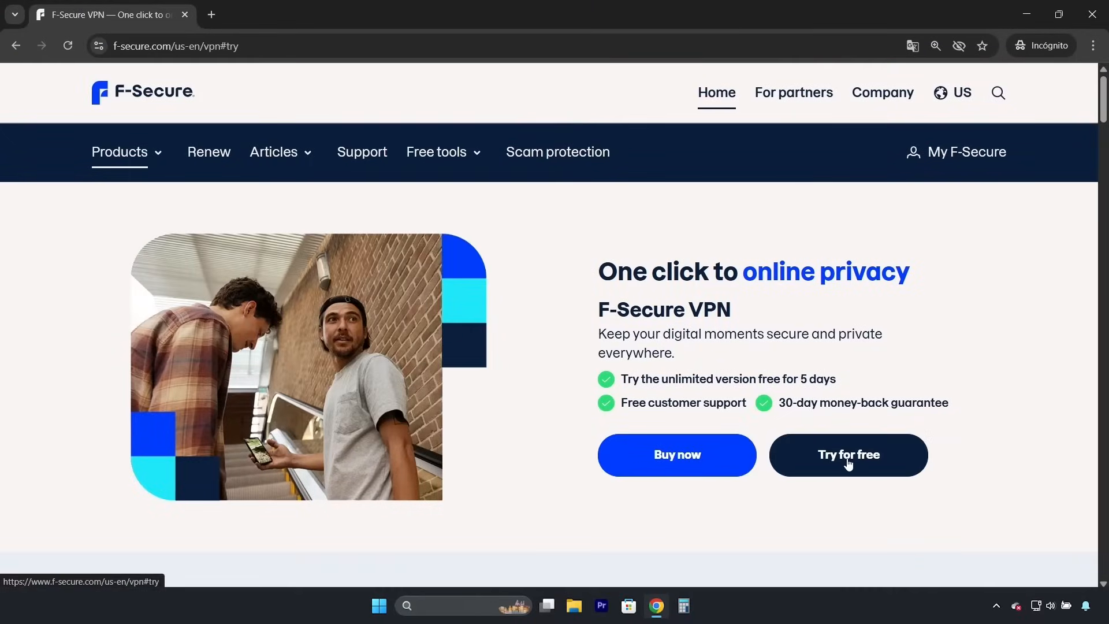
Open F-Secure's 'Try for free' 5-day trial sign-up and look down the page
left_click(849, 455)
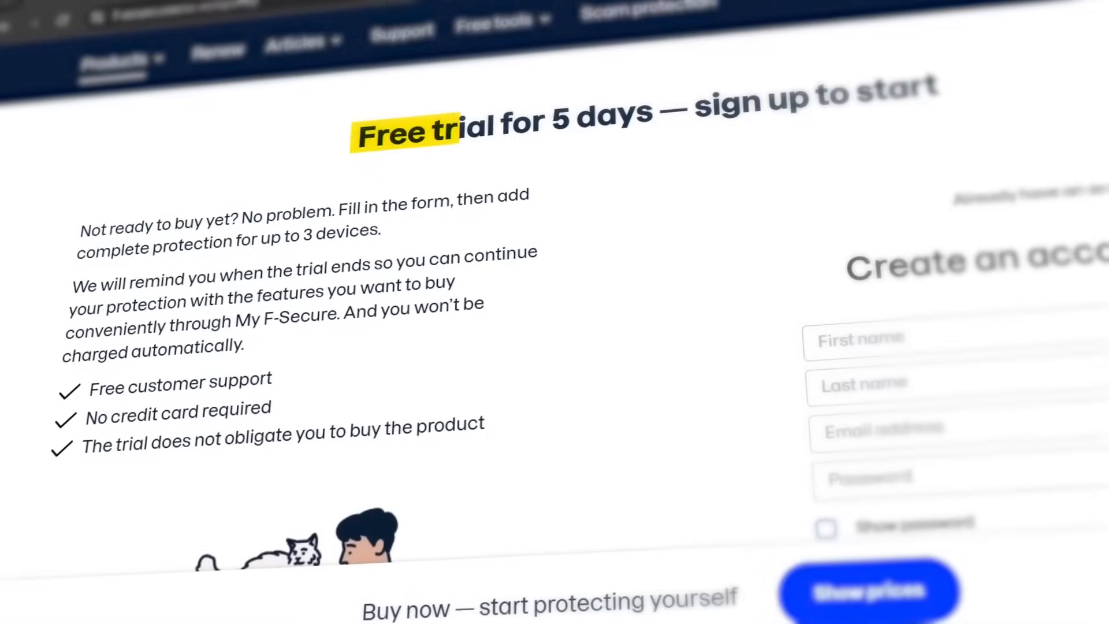
scroll("down", 3)
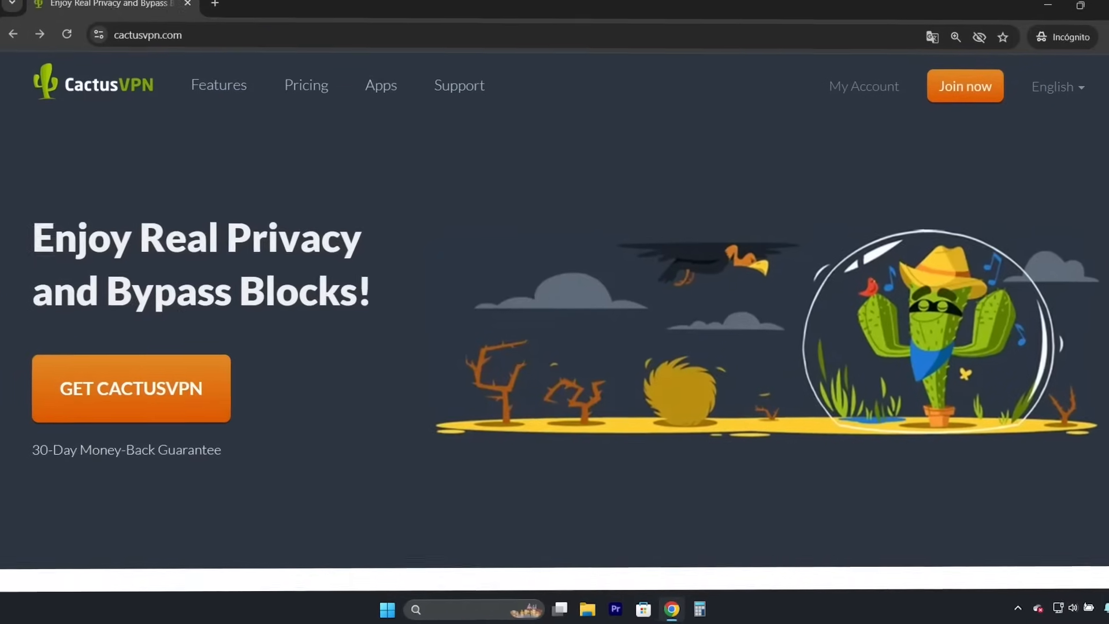
Scroll the CactusVPN home page past its 30-day money-back guarantee
scroll("down", 3)
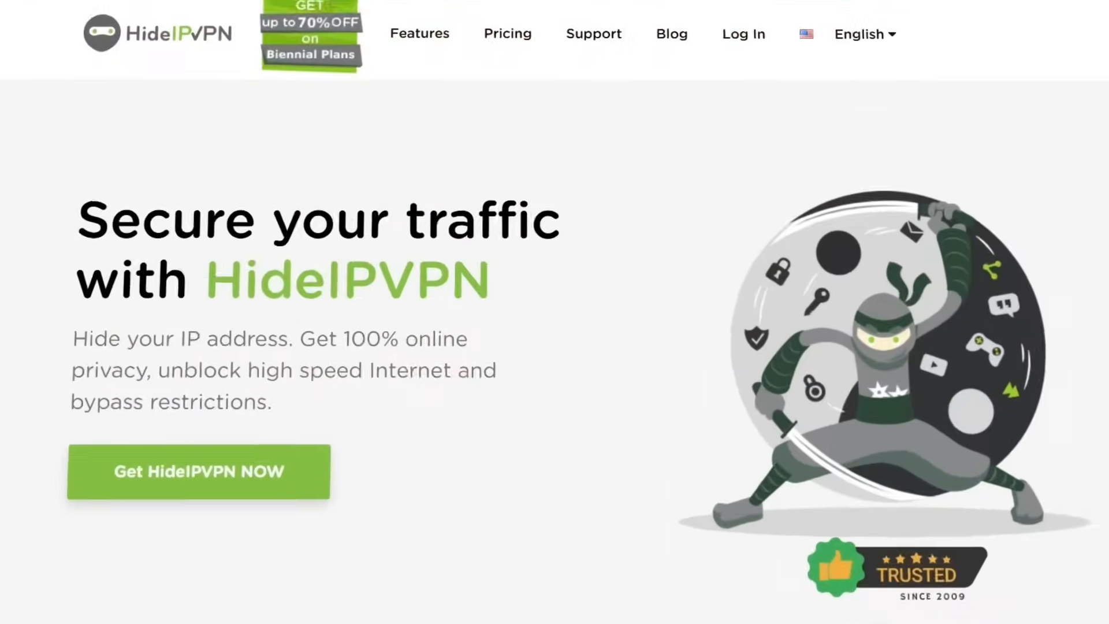
Claim HideIPVPN's 3-day VPN trial via 'Get my free trial now' and 'Start Now', then go back from the location list
scroll("down", 3)
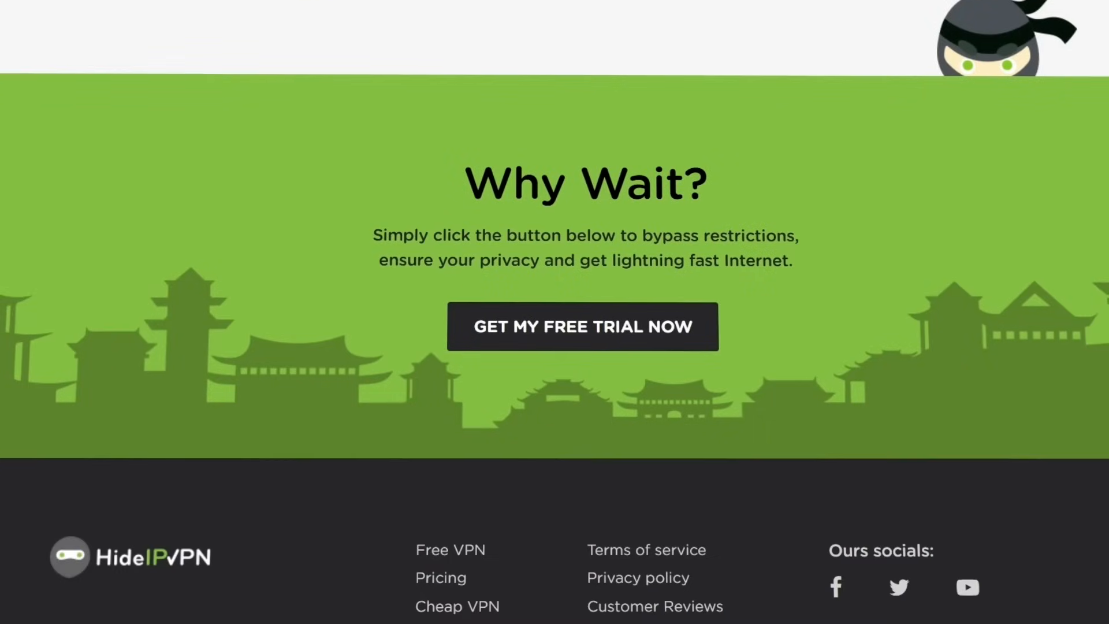
left_click(581, 326)
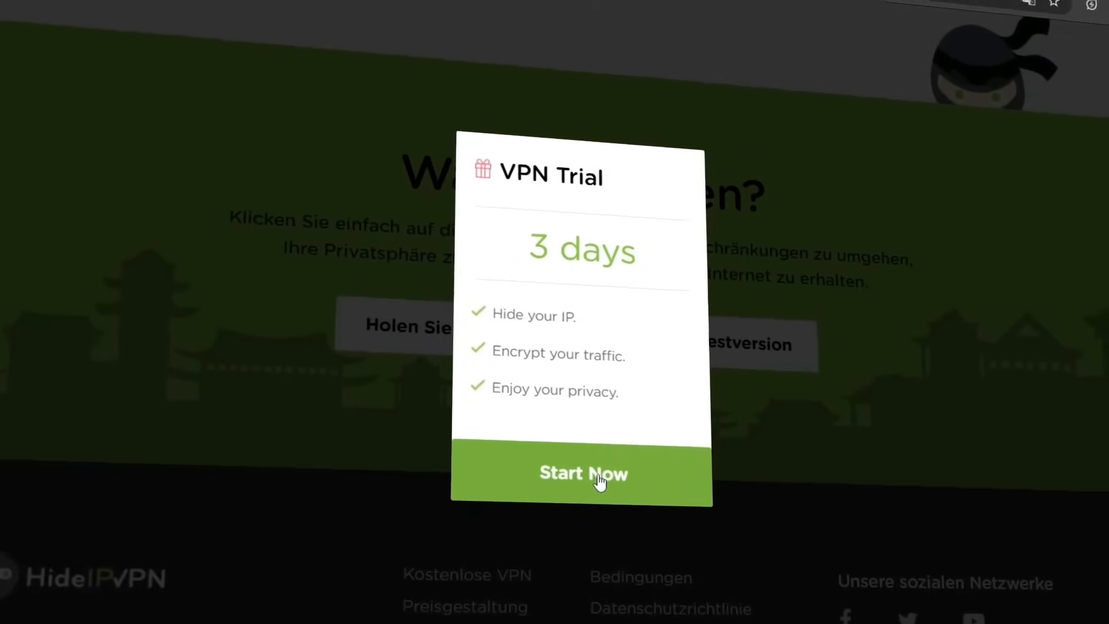
left_click(583, 473)
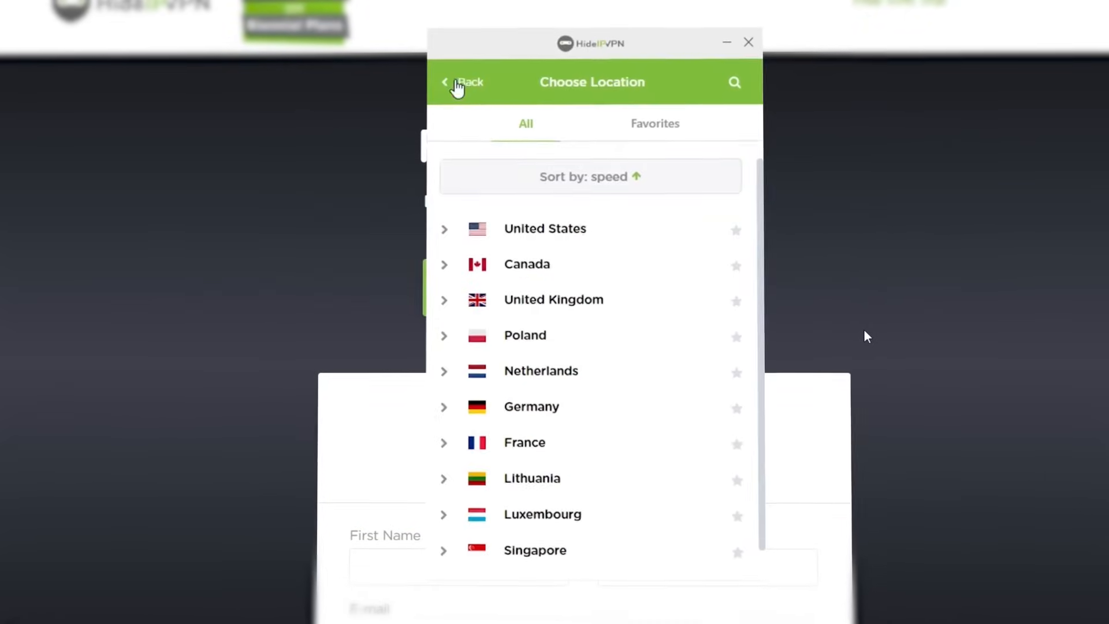
left_click(598, 559)
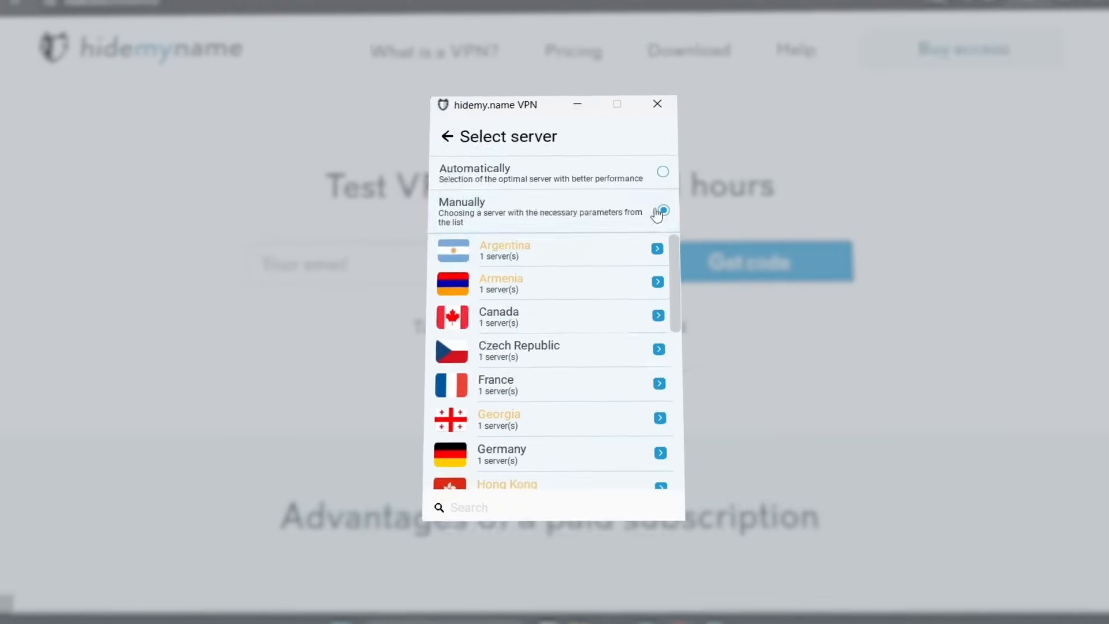
Scroll the hidemy.name manual server list down to countries like Sweden and Turkey
scroll("down", 3)
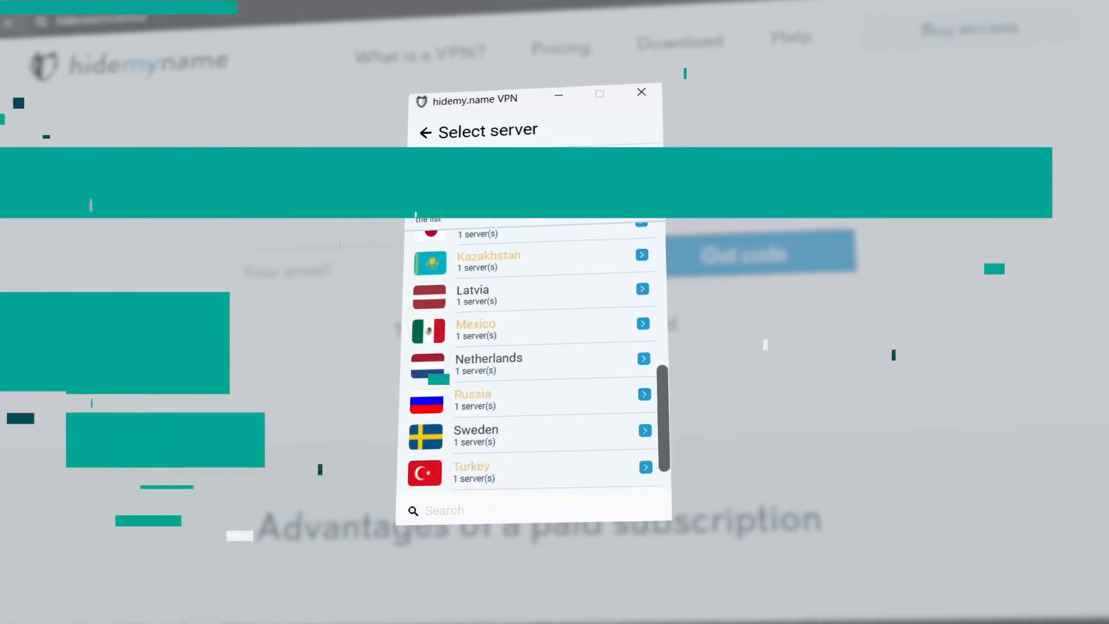